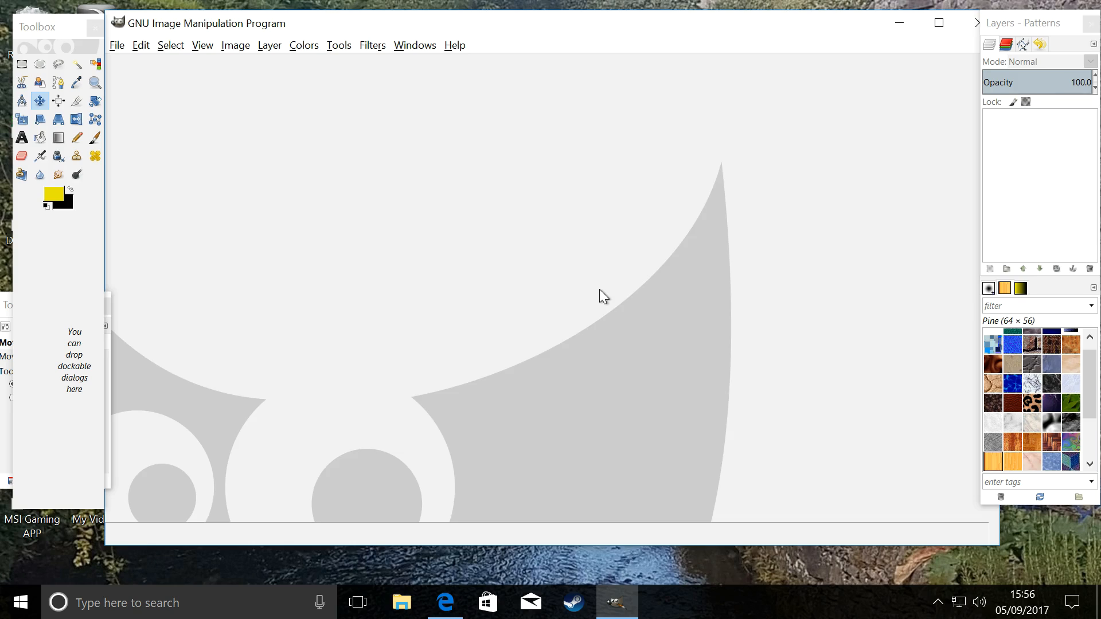
{"action": "mouse_move", "coordinate": [600, 295]}
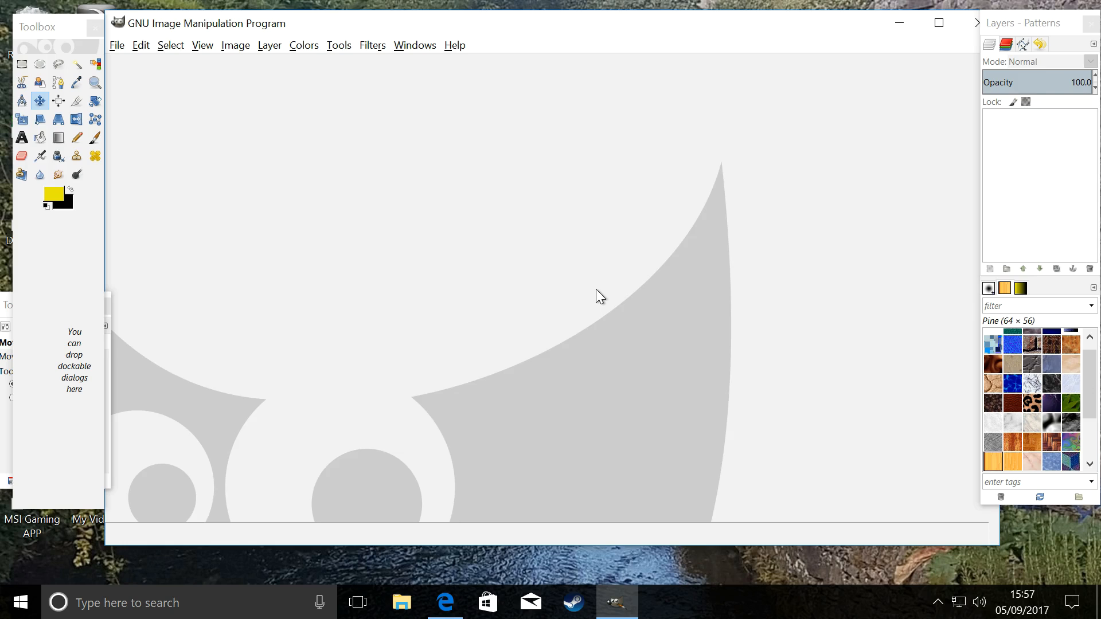
{"action": "mouse_move", "coordinate": [188, 145]}
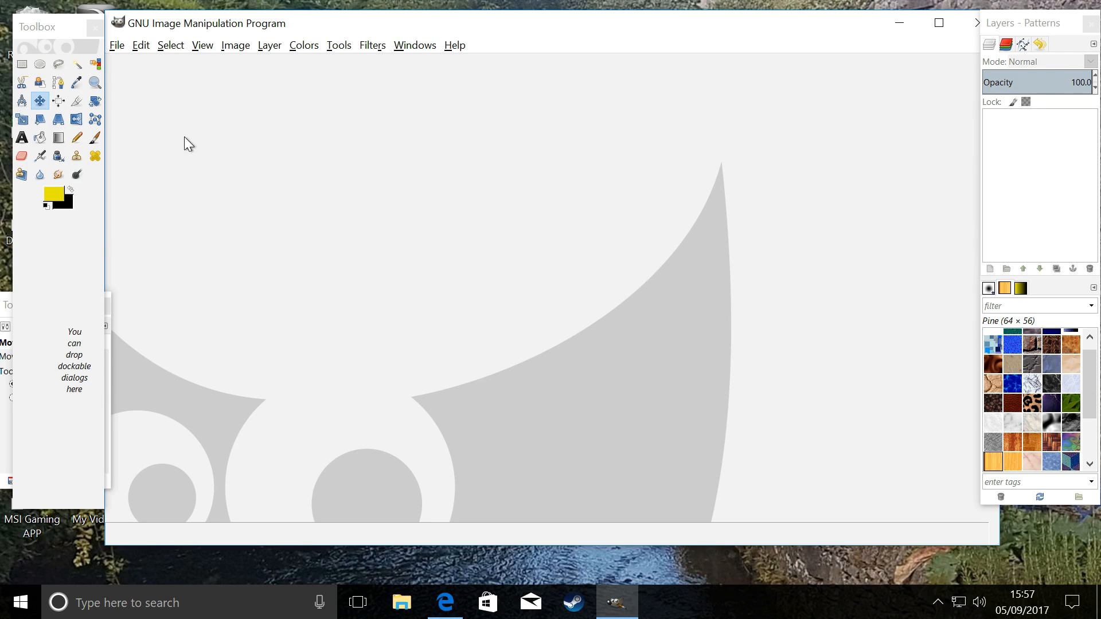
{"action": "mouse_move", "coordinate": [133, 90]}
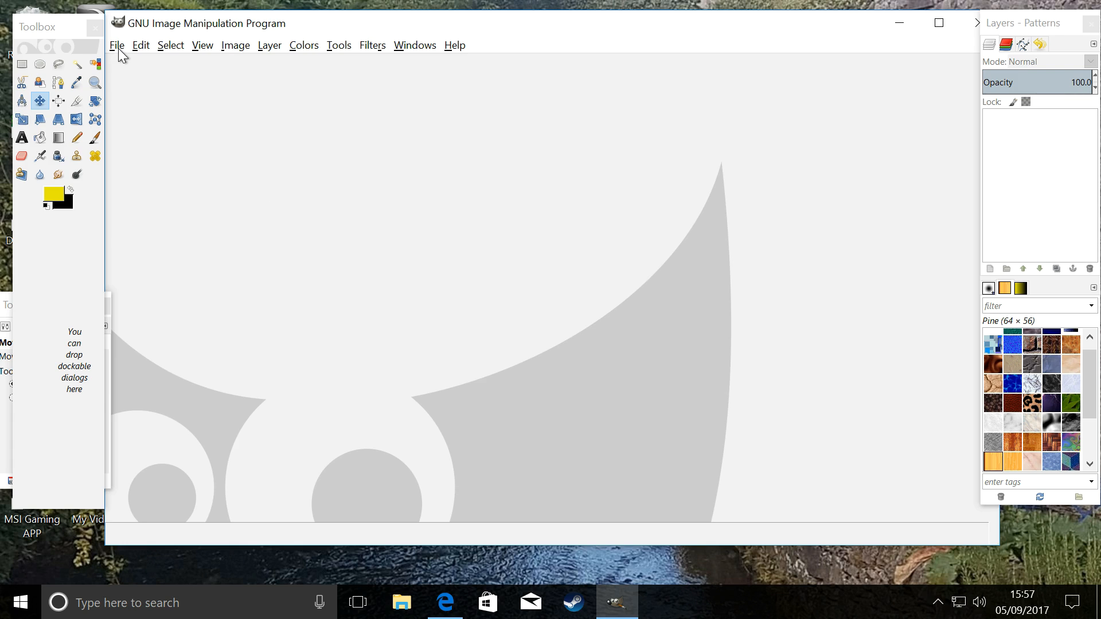
- Load gold3.jpg from the Desktop via Open as Layers
{"action": "left_click", "coordinate": [117, 44]}
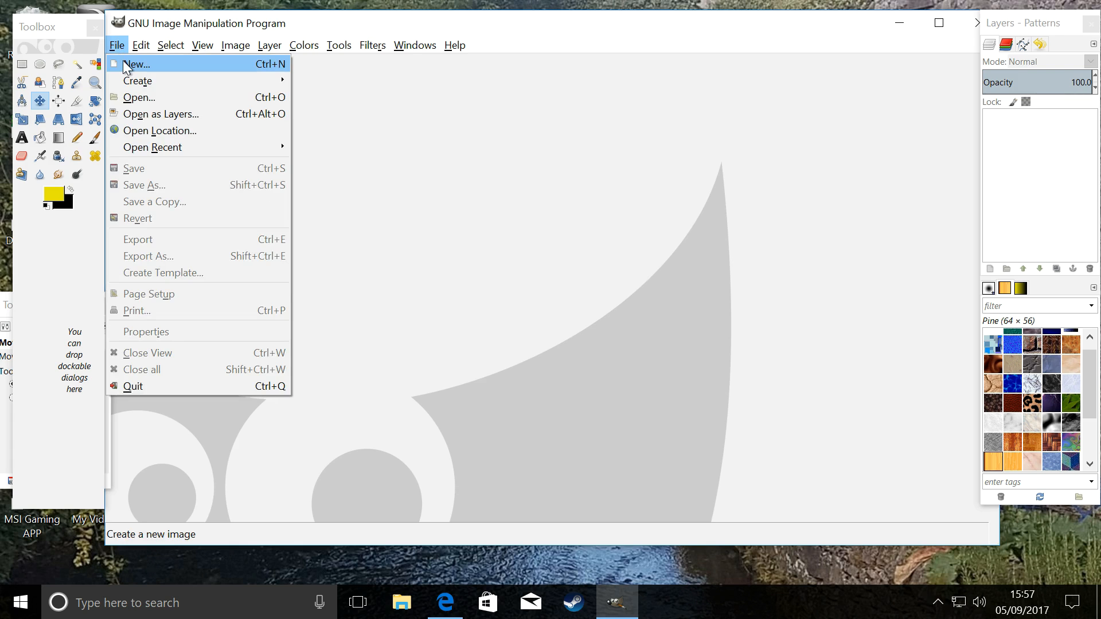
{"action": "left_click", "coordinate": [161, 114]}
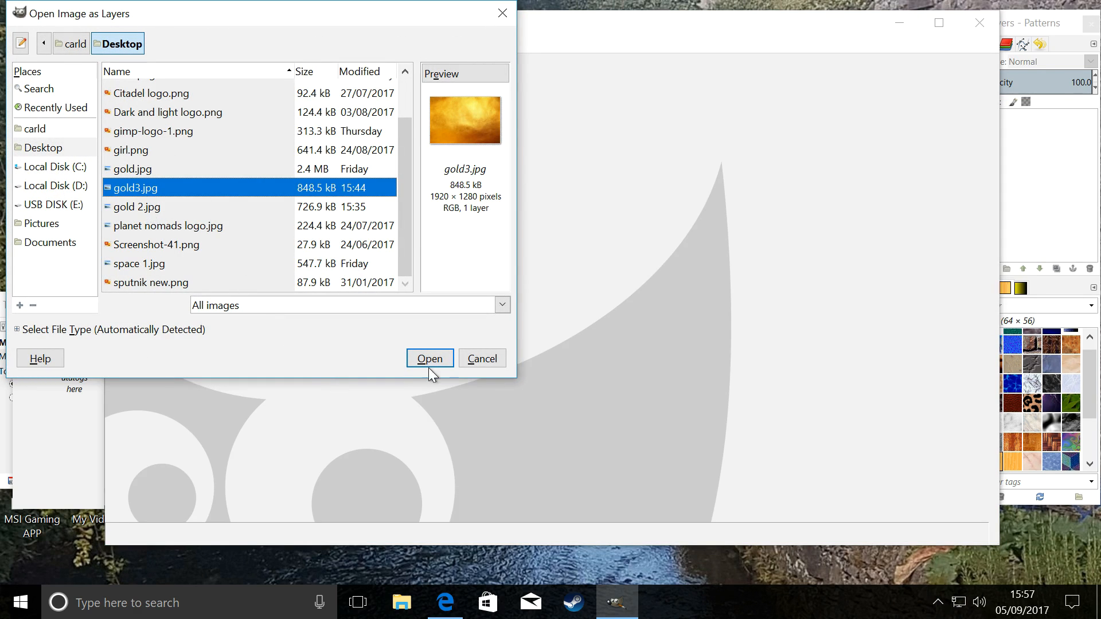
{"action": "left_click", "coordinate": [429, 358]}
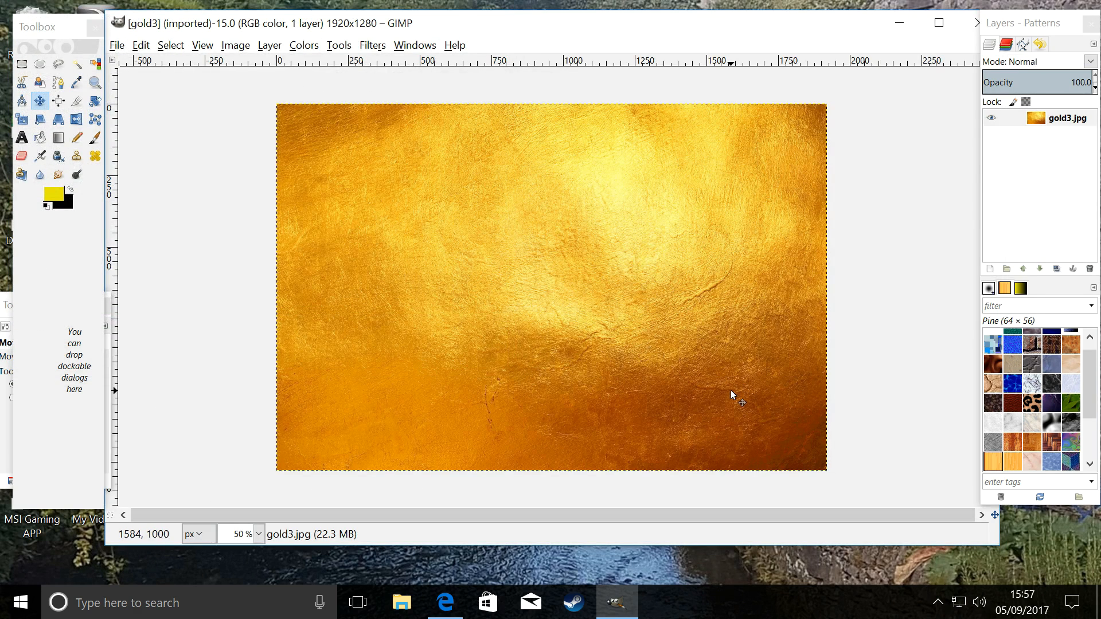
{"action": "mouse_move", "coordinate": [948, 391]}
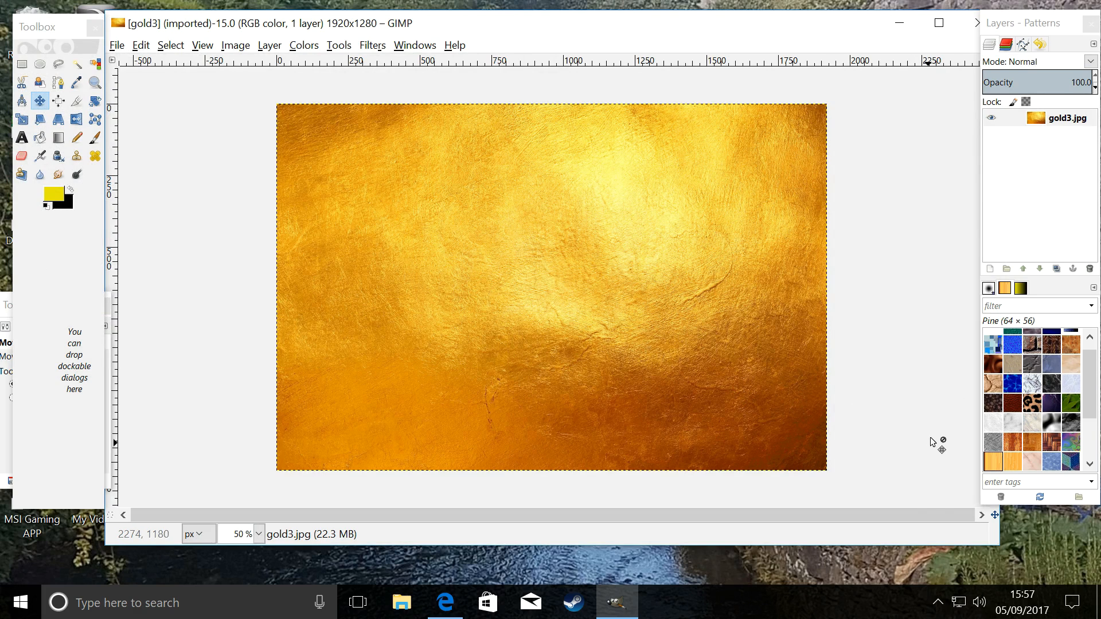
{"action": "mouse_move", "coordinate": [163, 274]}
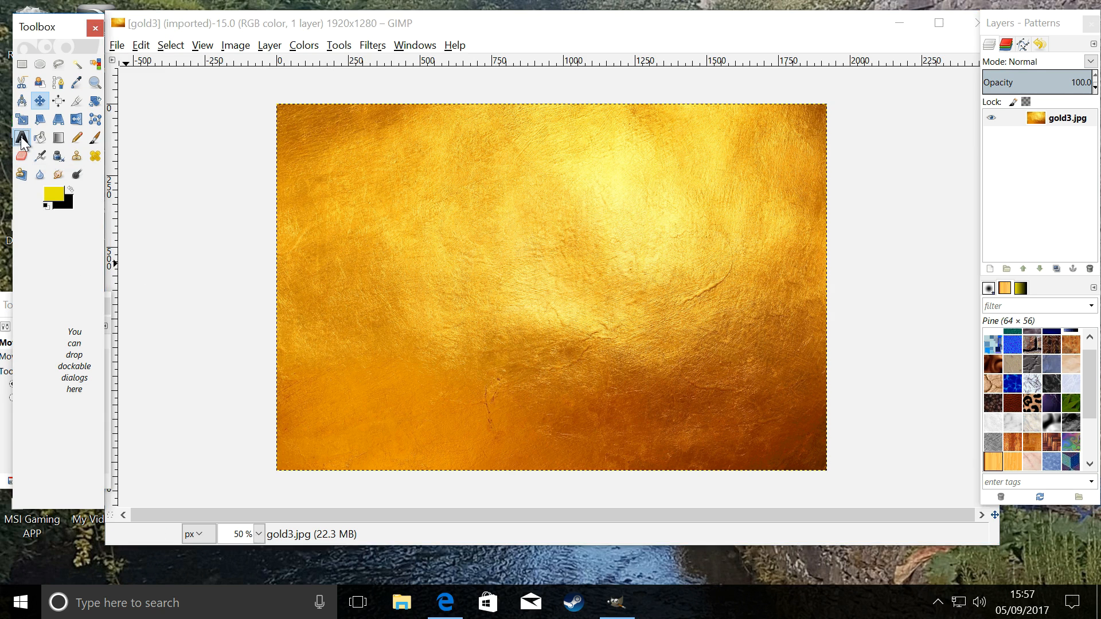
- Activate the Text tool with BadaBoom BB at 300 px in yellow
{"action": "left_click", "coordinate": [21, 136]}
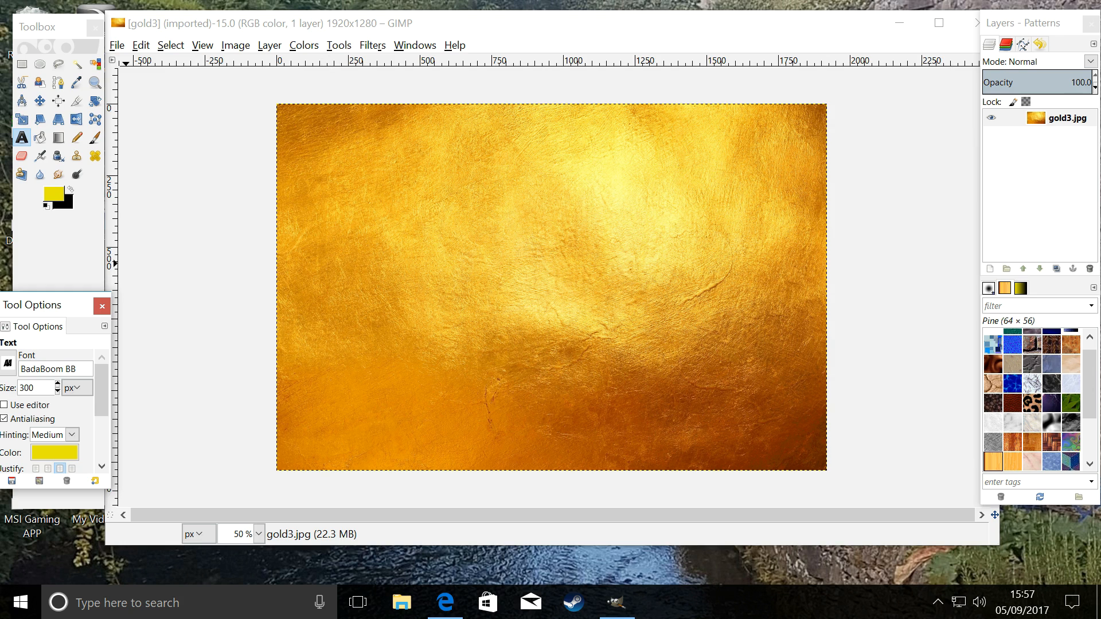
{"action": "mouse_move", "coordinate": [83, 383]}
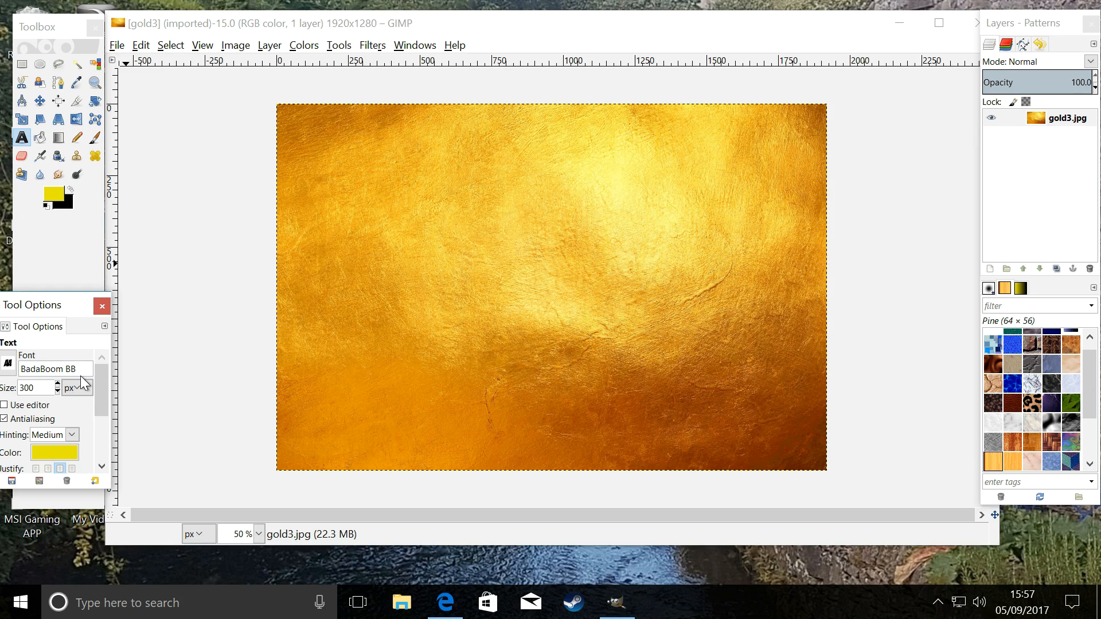
{"action": "mouse_move", "coordinate": [84, 386]}
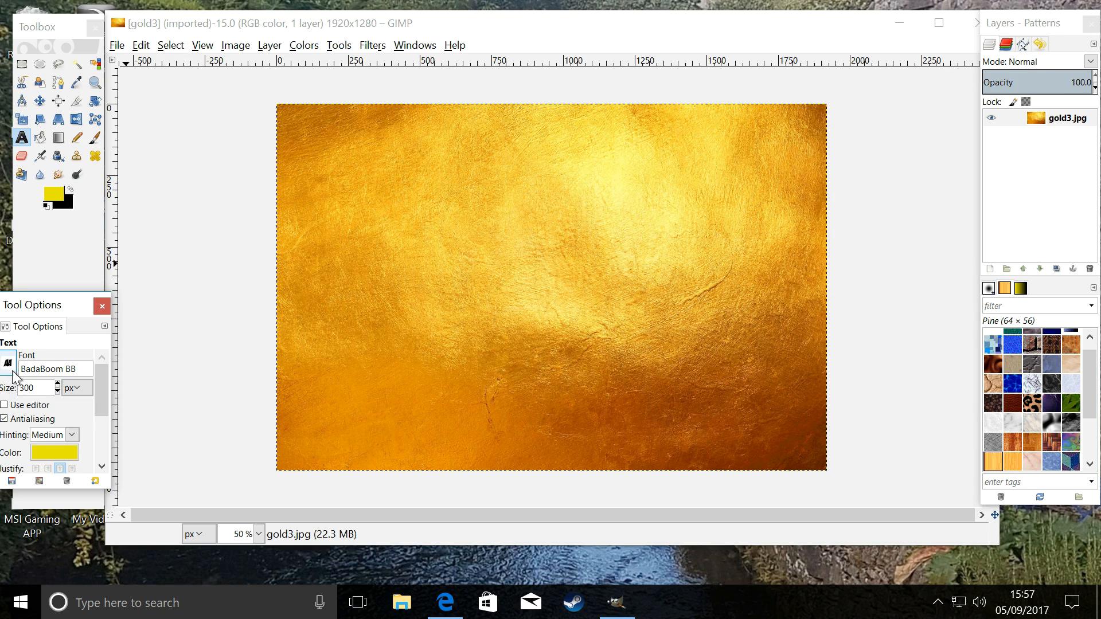
{"action": "mouse_move", "coordinate": [36, 386]}
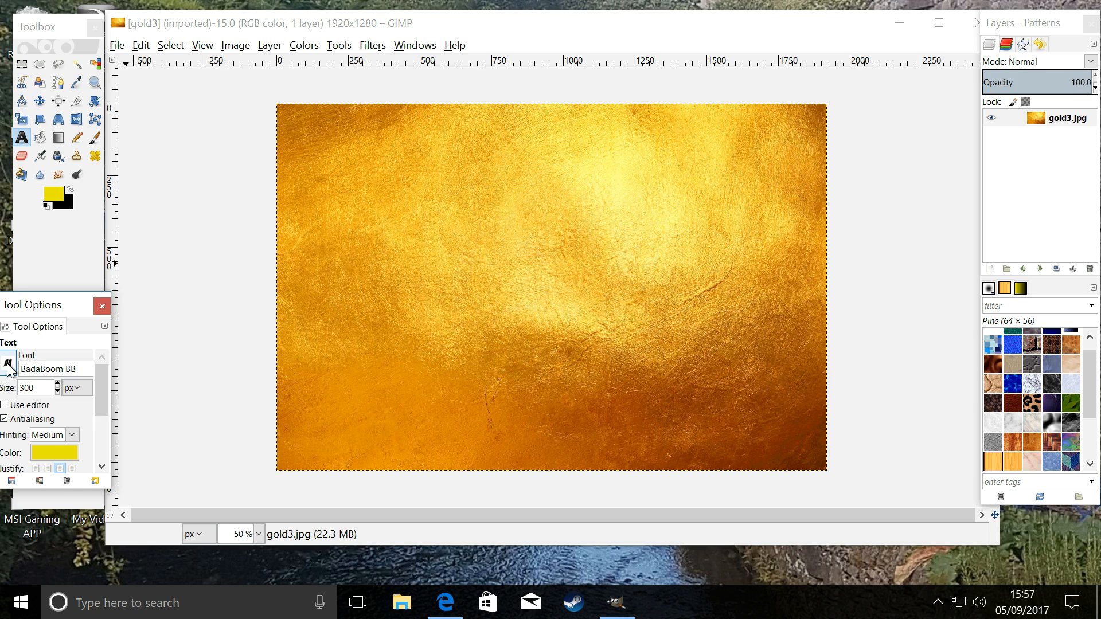
{"action": "left_click", "coordinate": [8, 368]}
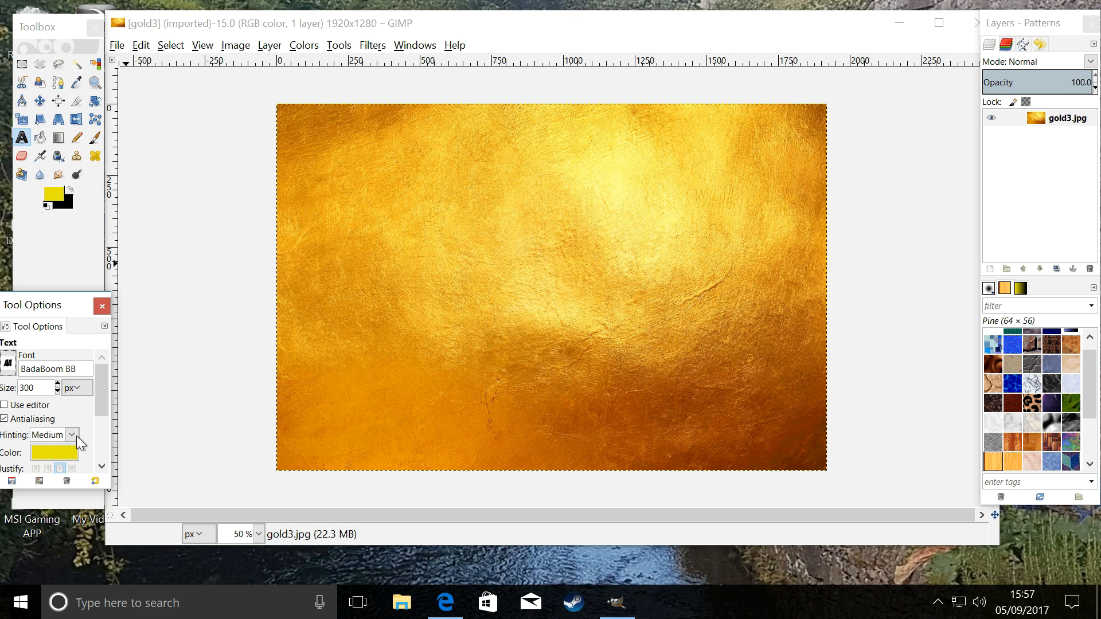
{"action": "mouse_move", "coordinate": [27, 462]}
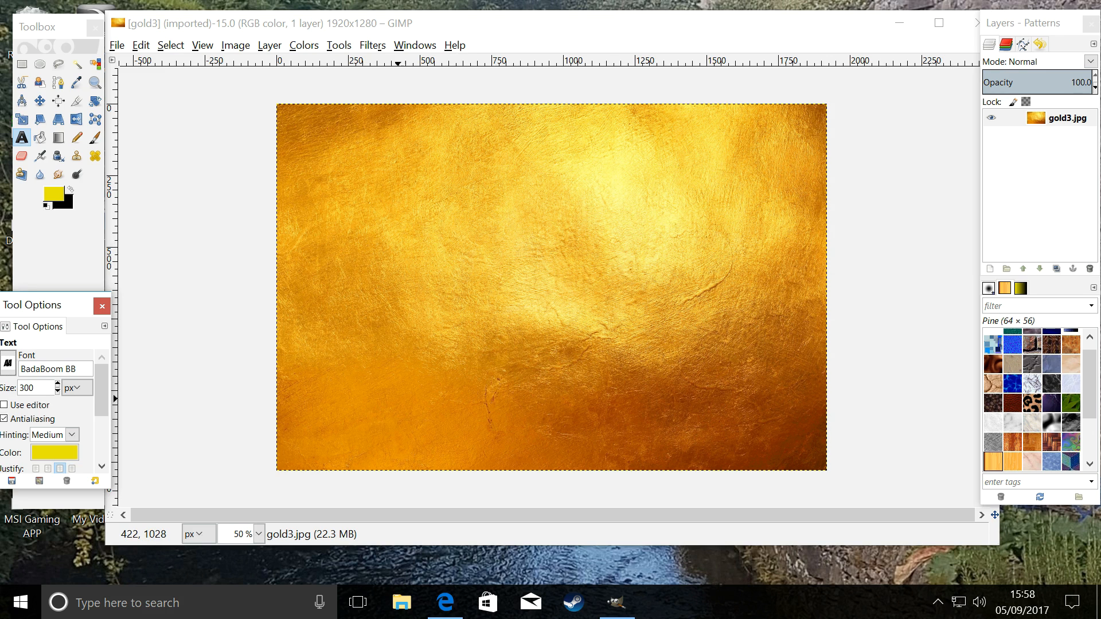
- Write the three-line title 'ADDING A DROP SHADOW TO TEXT USING GIMP' on the texture
{"action": "left_click", "coordinate": [54, 452]}
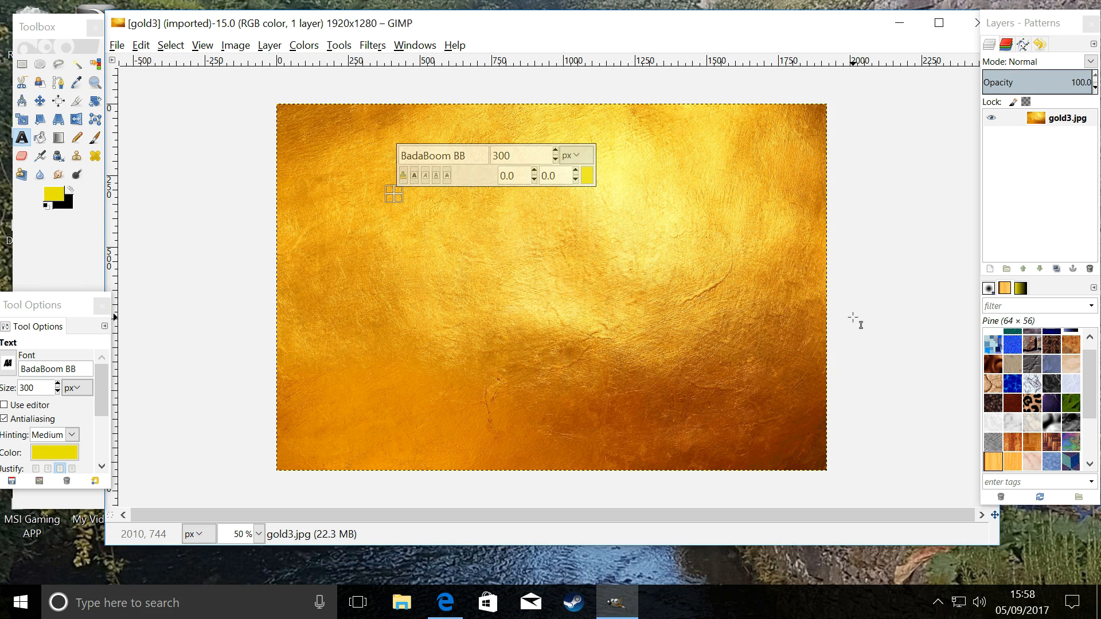
{"action": "type", "text": "ADD"}
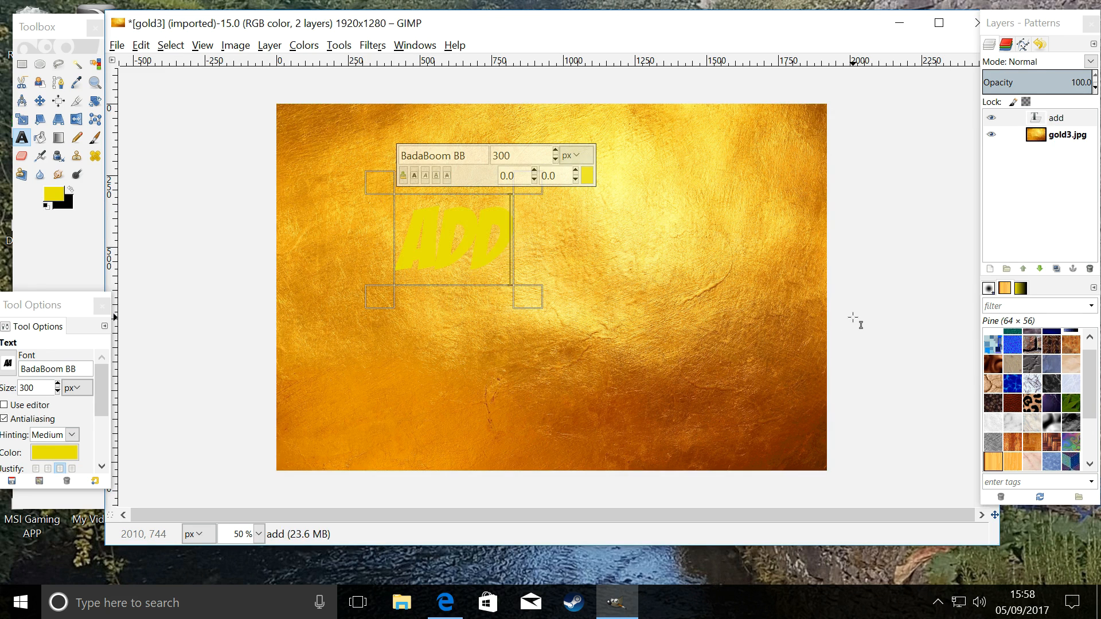
{"action": "type", "text": "ING A D"}
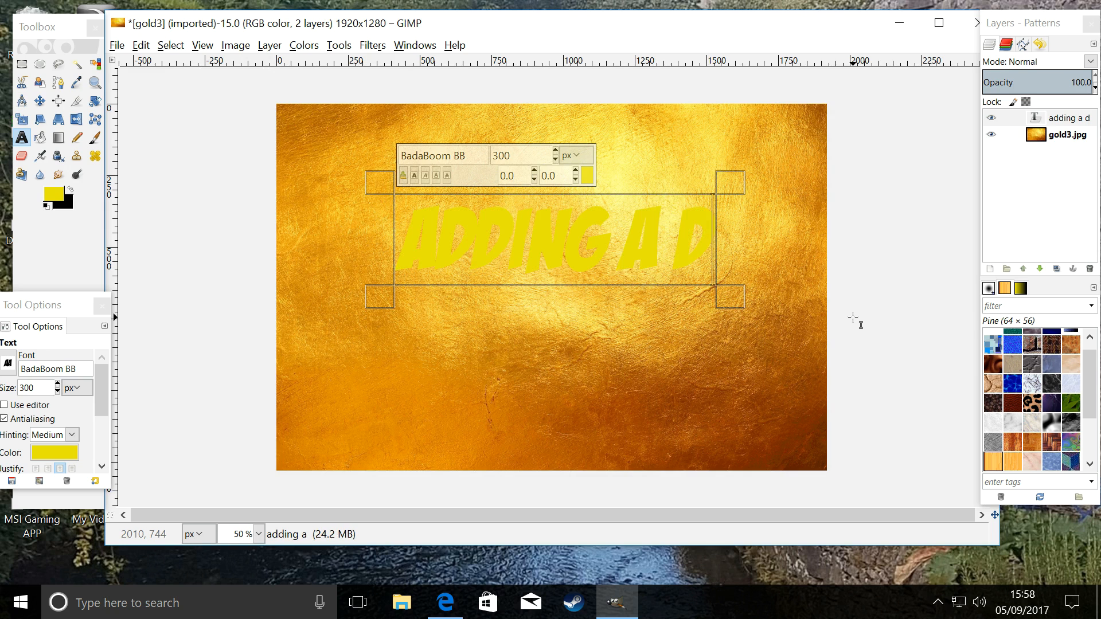
{"action": "type", "text": "ROP"}
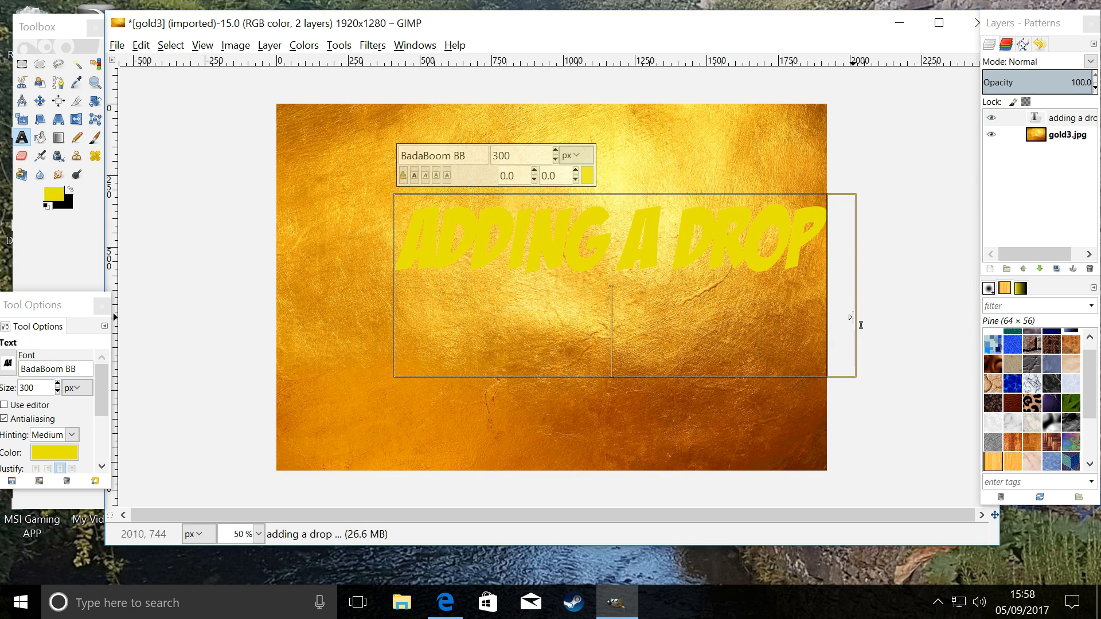
{"action": "type", "text": "SHADOW TO TEX"}
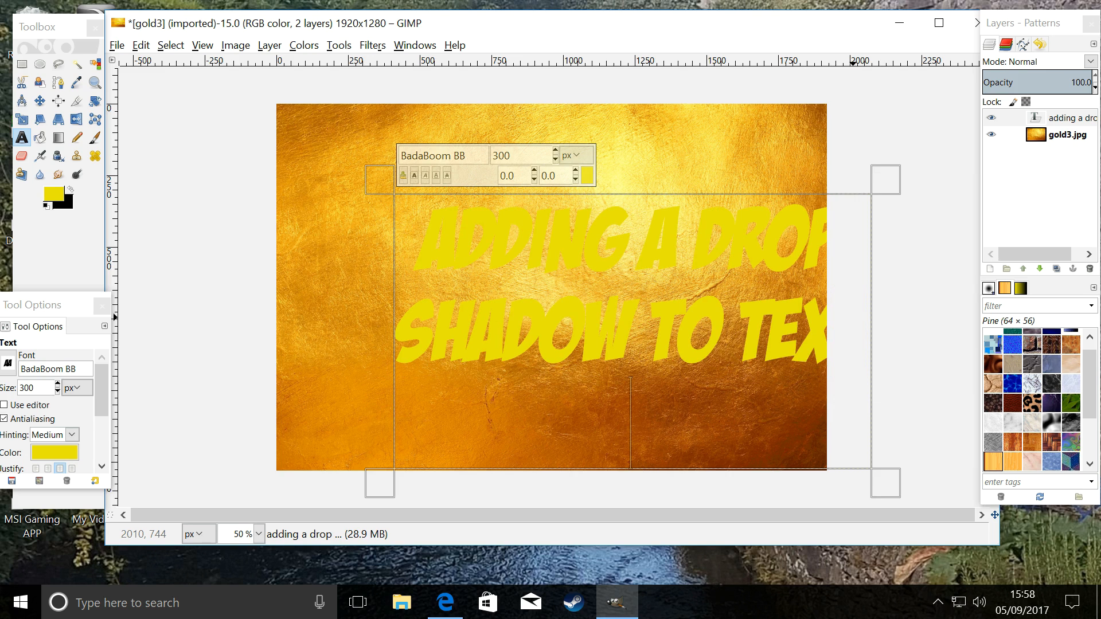
{"action": "type", "text": "USING GIM"}
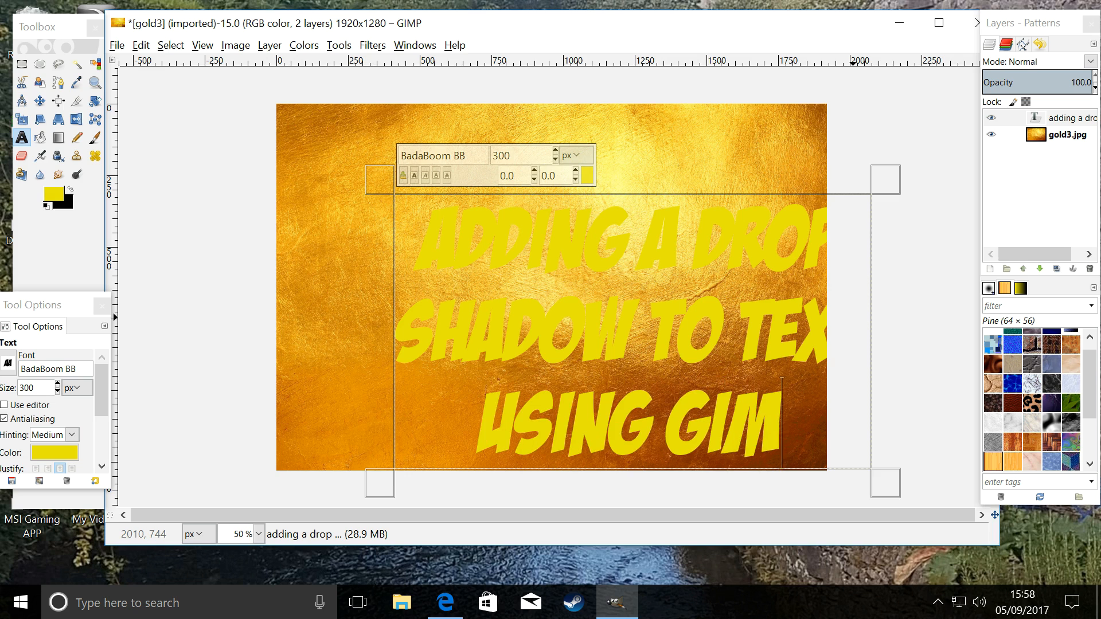
{"action": "type", "text": "P"}
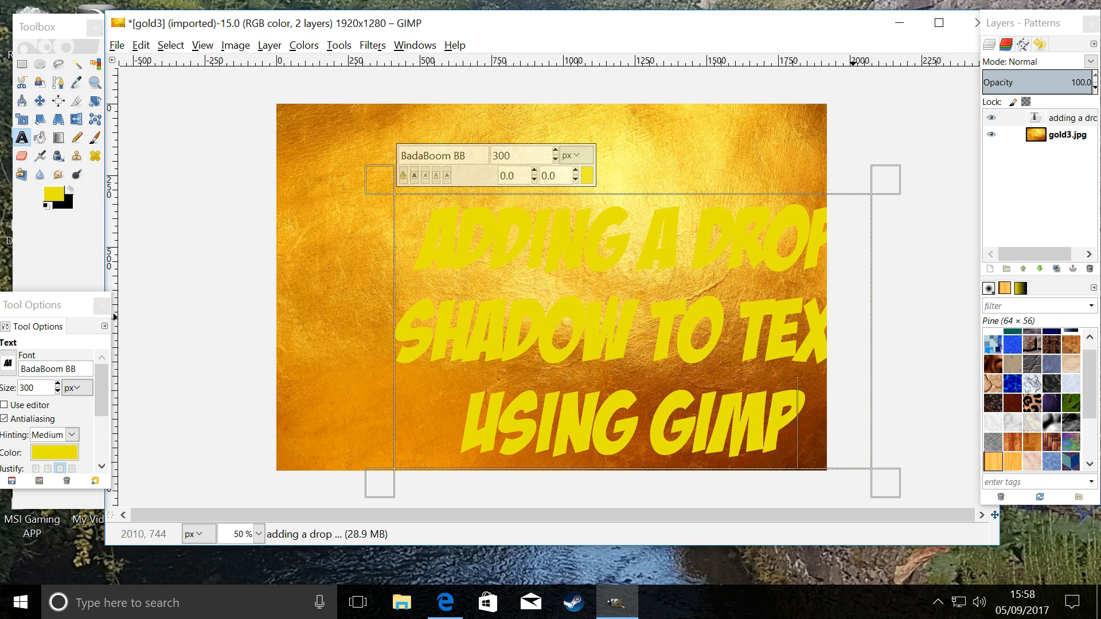
{"action": "mouse_move", "coordinate": [316, 437]}
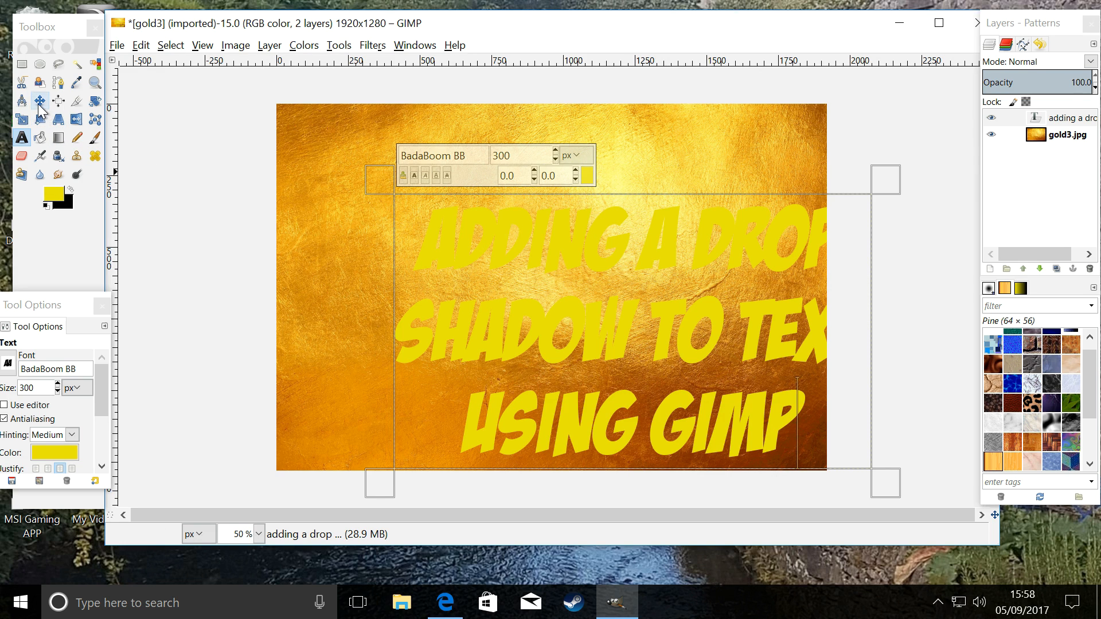
- Drag the text layer to the centre of the image with the Move tool
{"action": "left_click", "coordinate": [40, 102]}
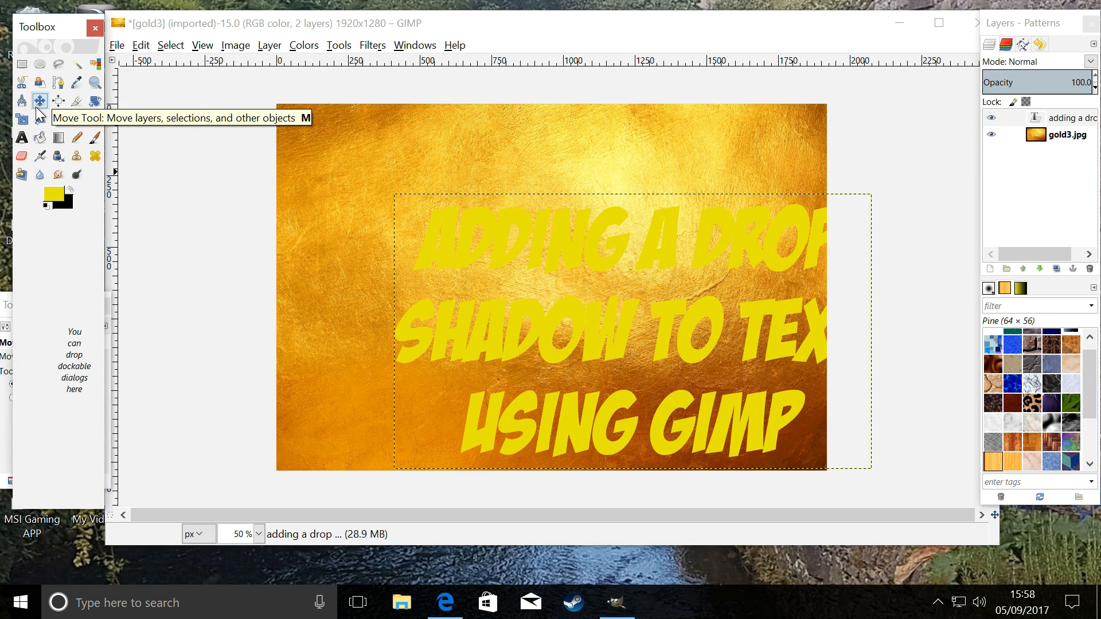
{"action": "mouse_move", "coordinate": [503, 231]}
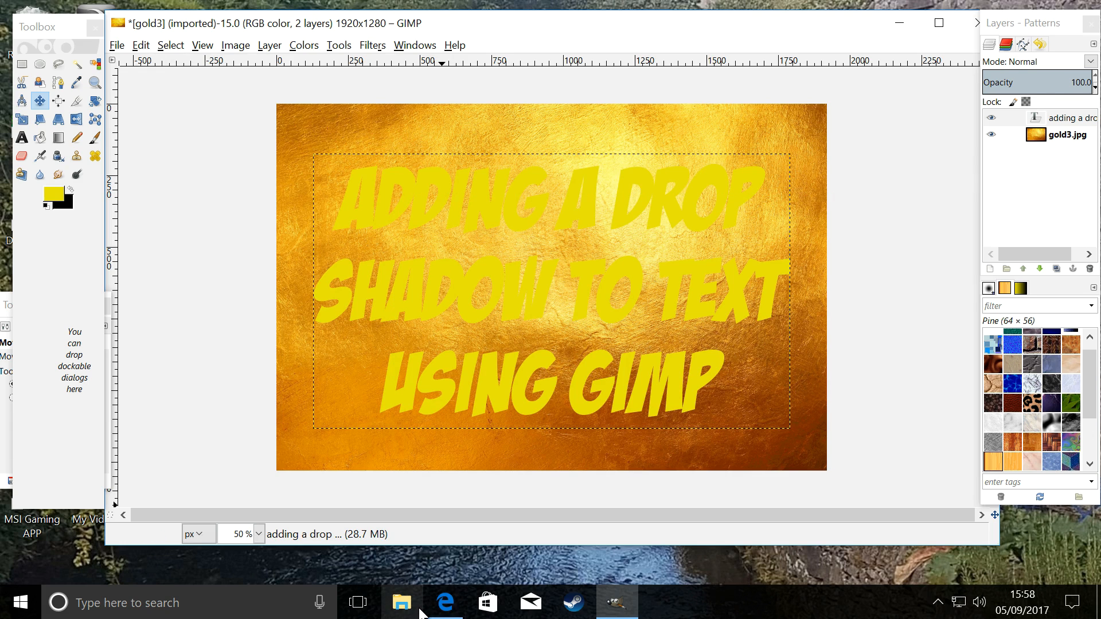
{"action": "mouse_move", "coordinate": [401, 602]}
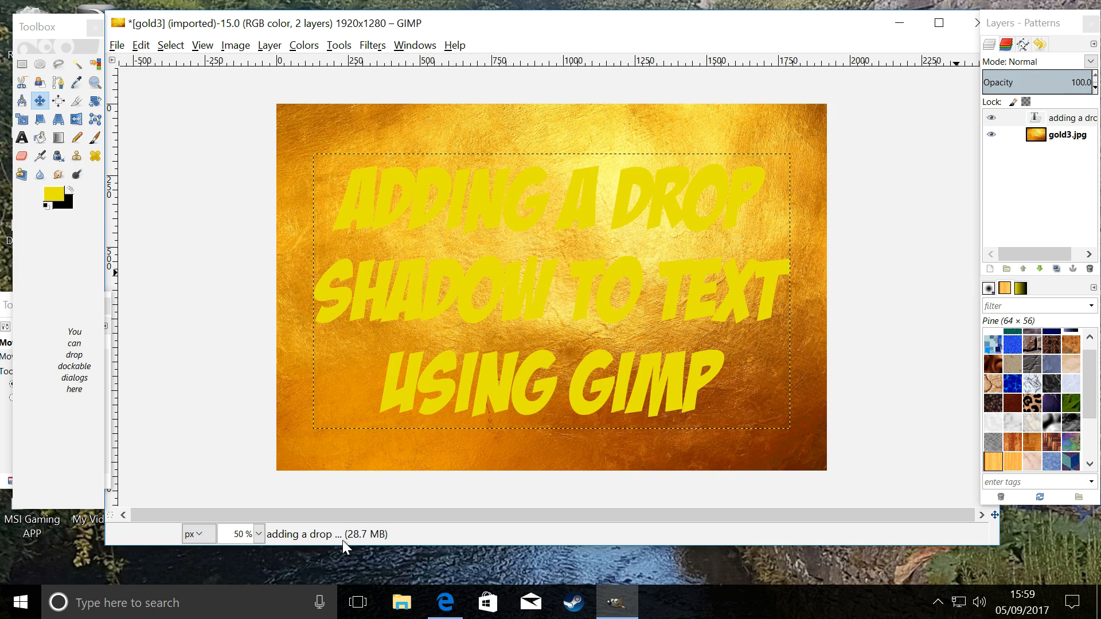
{"action": "mouse_move", "coordinate": [483, 291]}
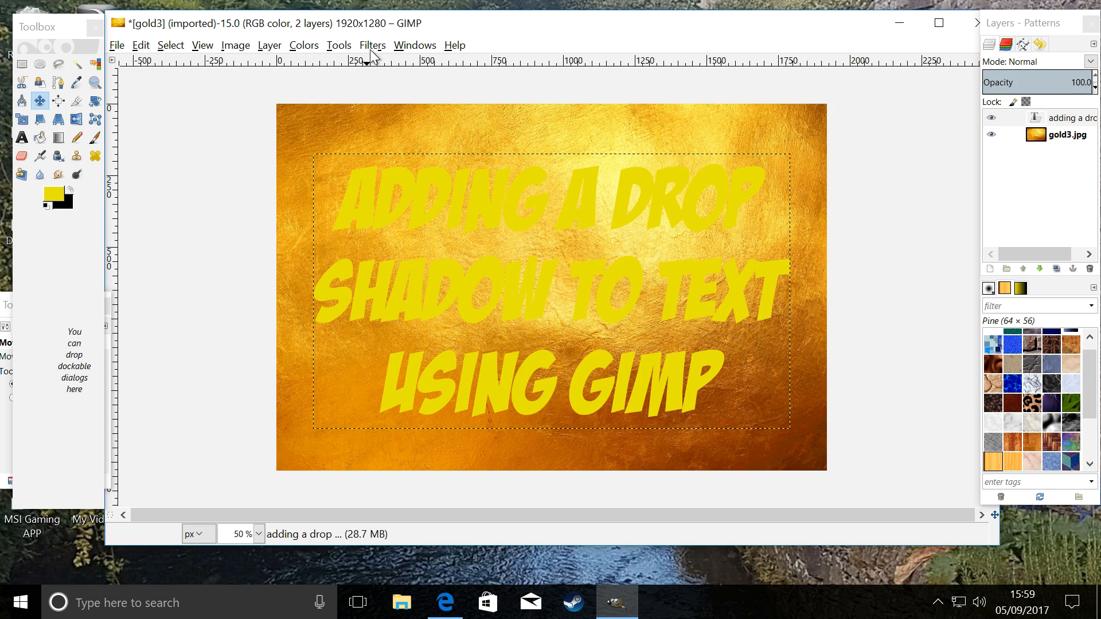
- Bring up the Drop Shadow filter with offsets and blur 20 and black colour
{"action": "left_click", "coordinate": [371, 45]}
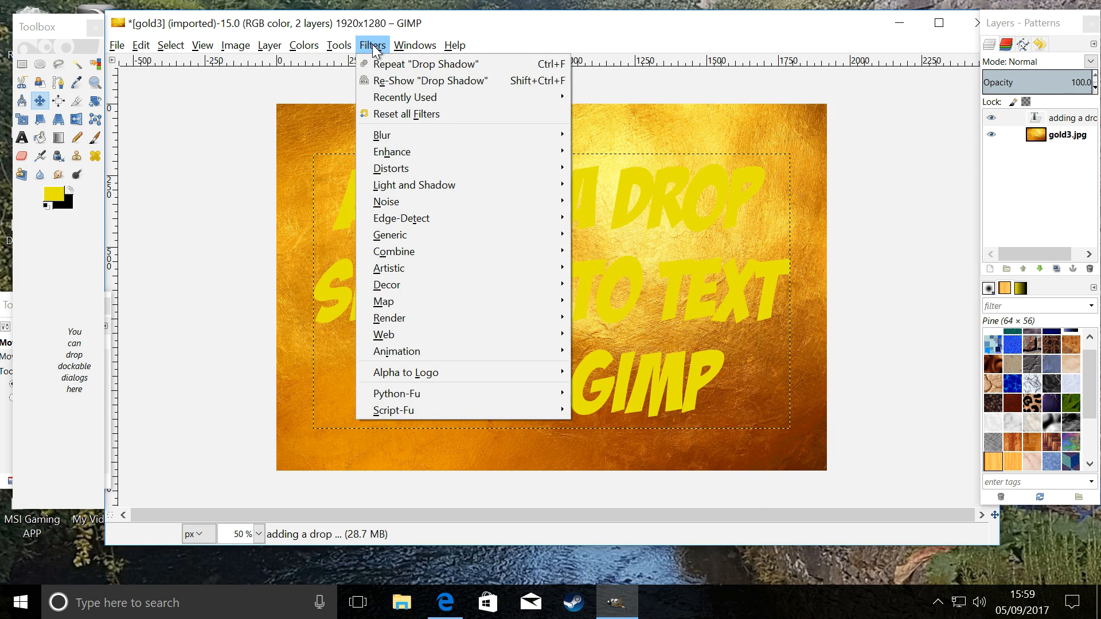
{"action": "mouse_move", "coordinate": [414, 184]}
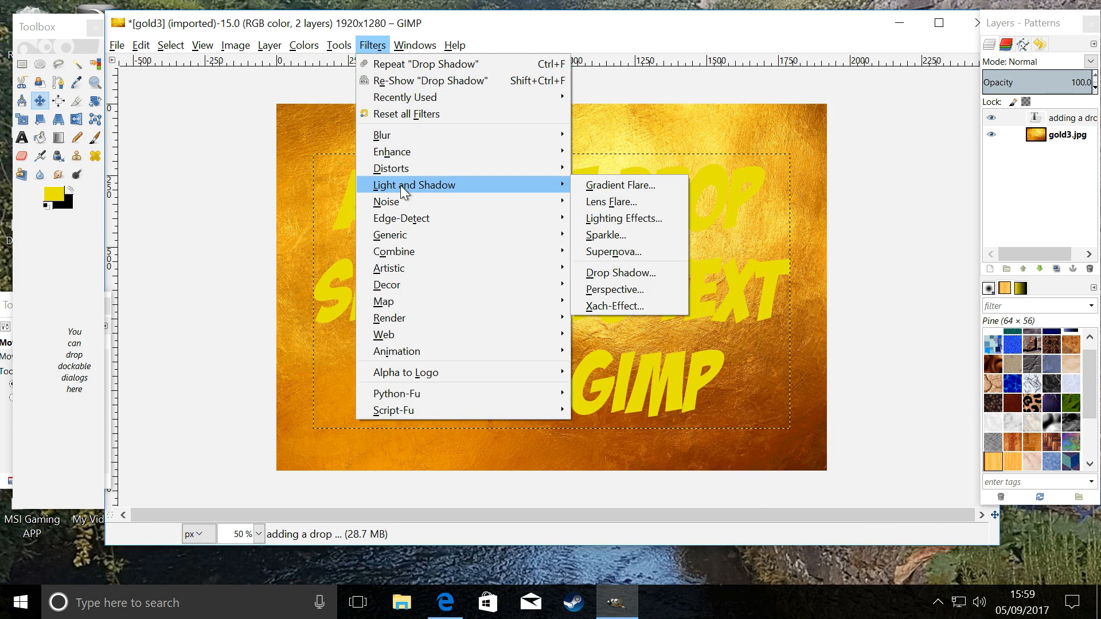
{"action": "mouse_move", "coordinate": [620, 273]}
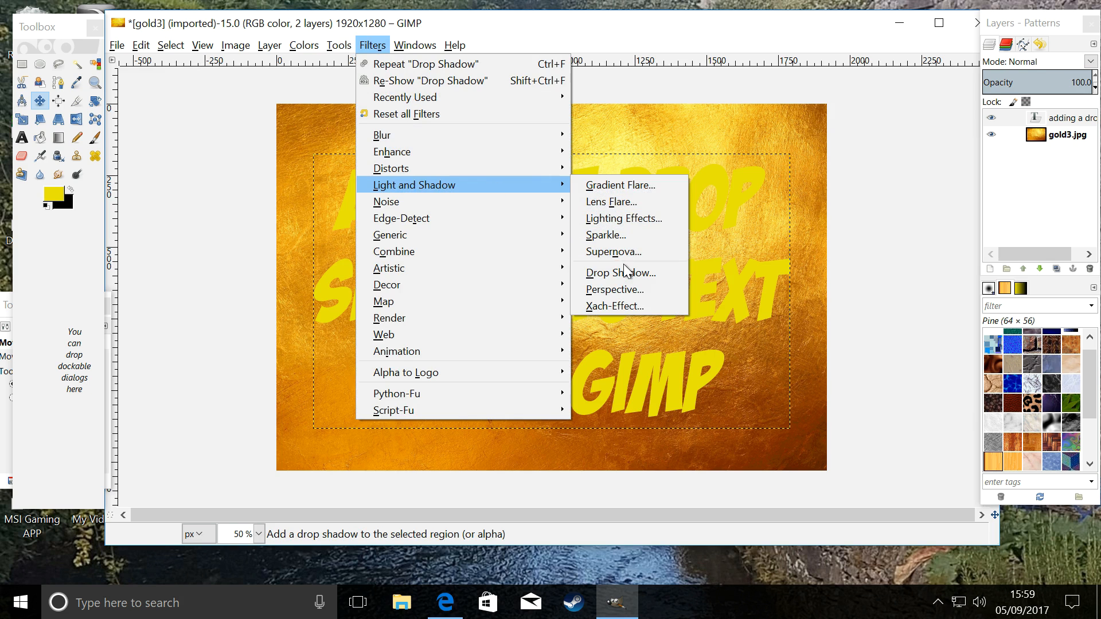
{"action": "left_click", "coordinate": [619, 273]}
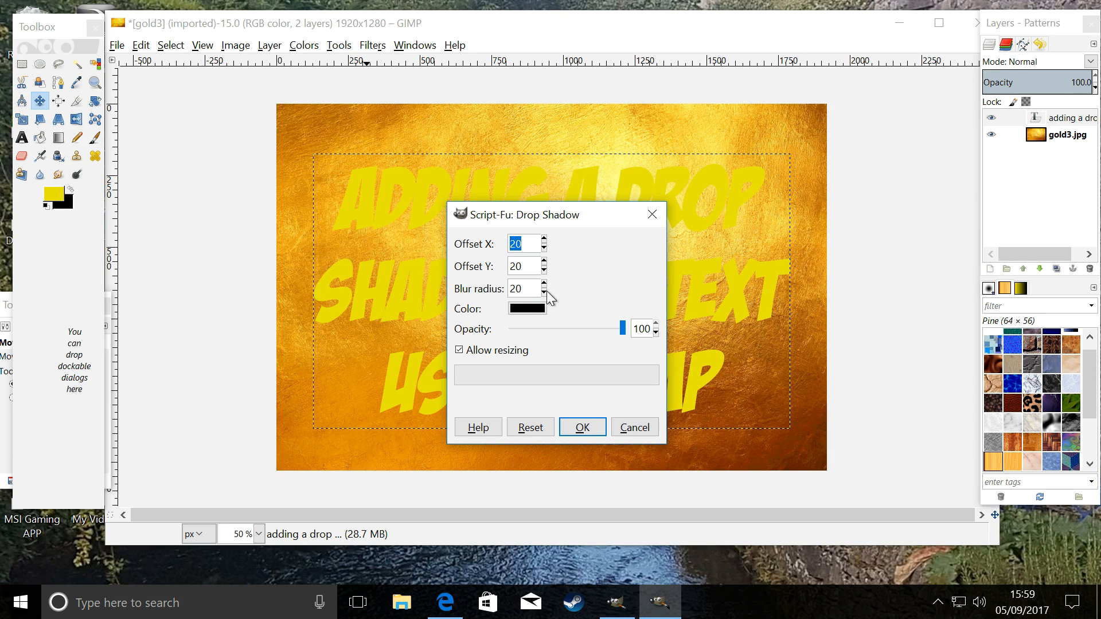
{"action": "mouse_move", "coordinate": [500, 315]}
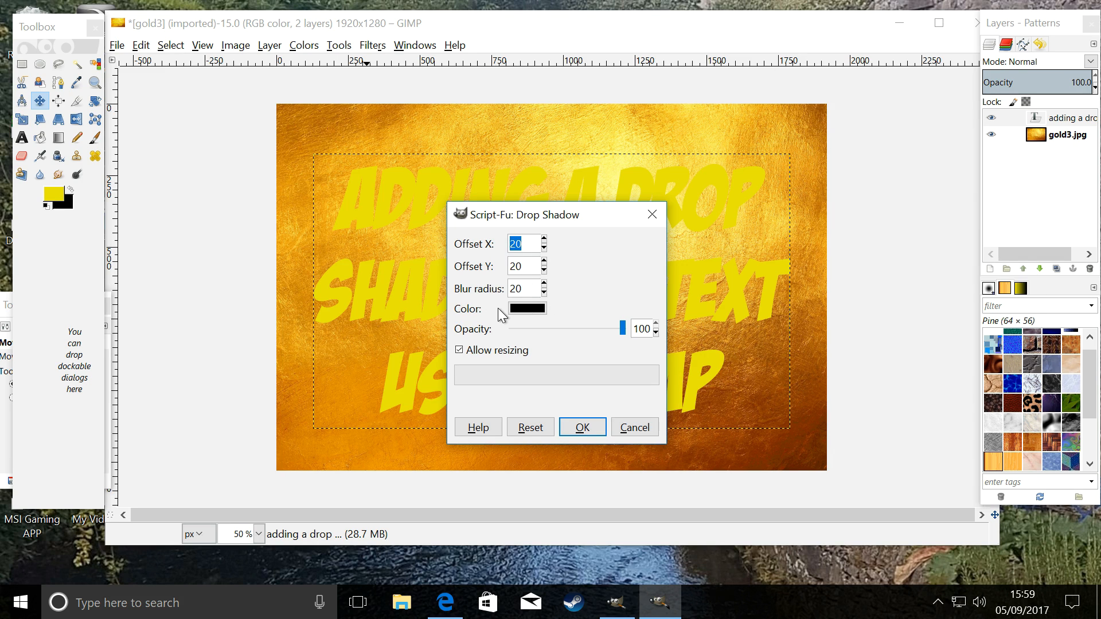
{"action": "mouse_move", "coordinate": [602, 140]}
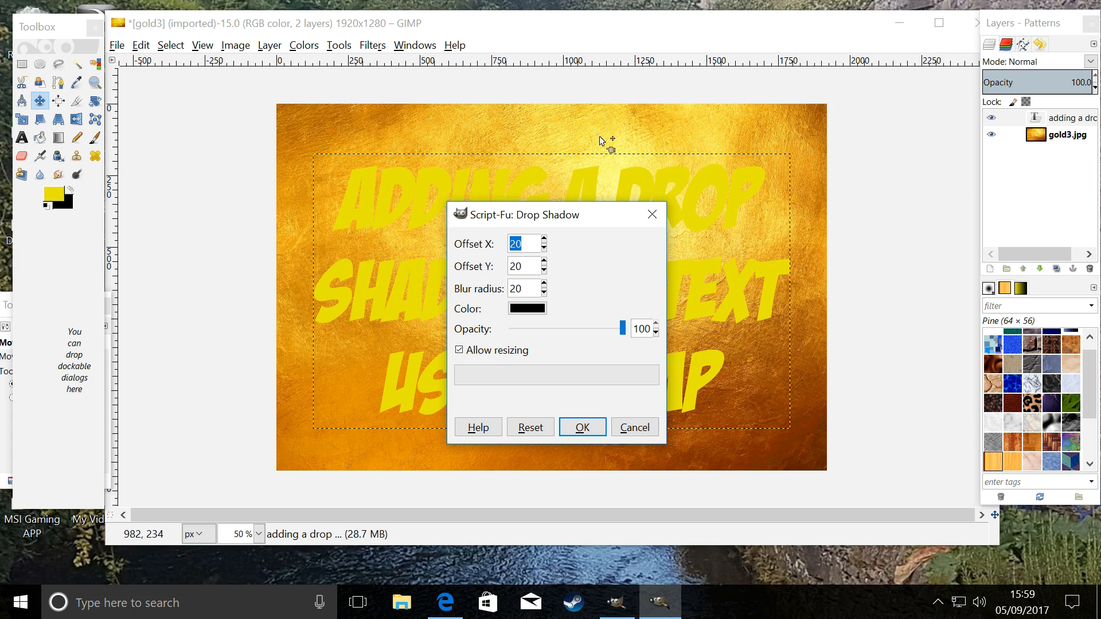
{"action": "mouse_move", "coordinate": [499, 345]}
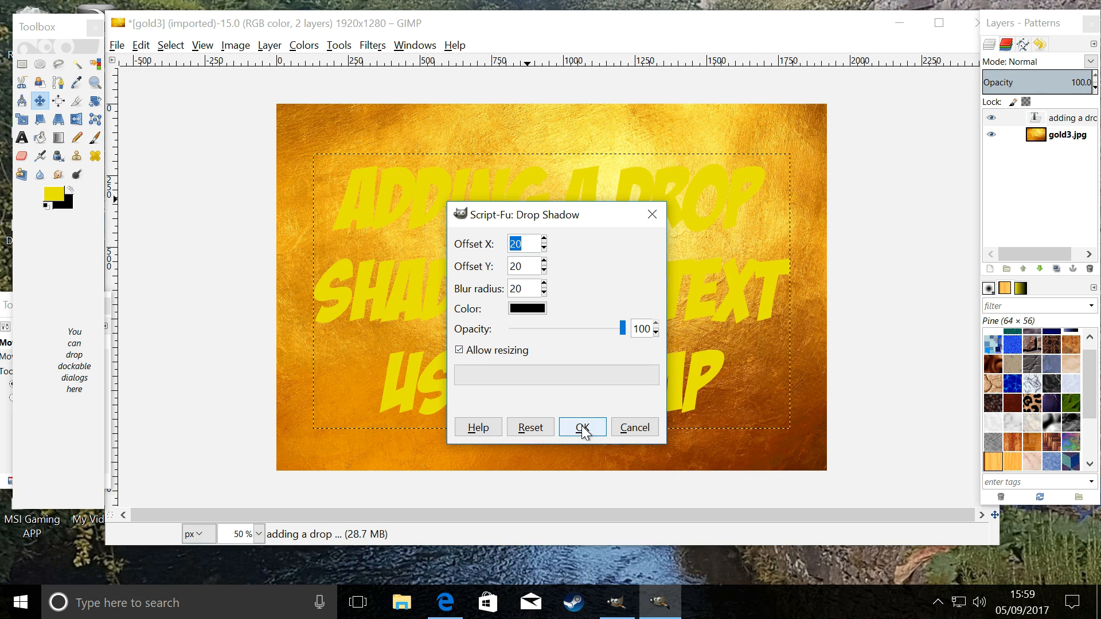
- Apply the black drop shadow as a new layer beneath the title
{"action": "left_click", "coordinate": [582, 427]}
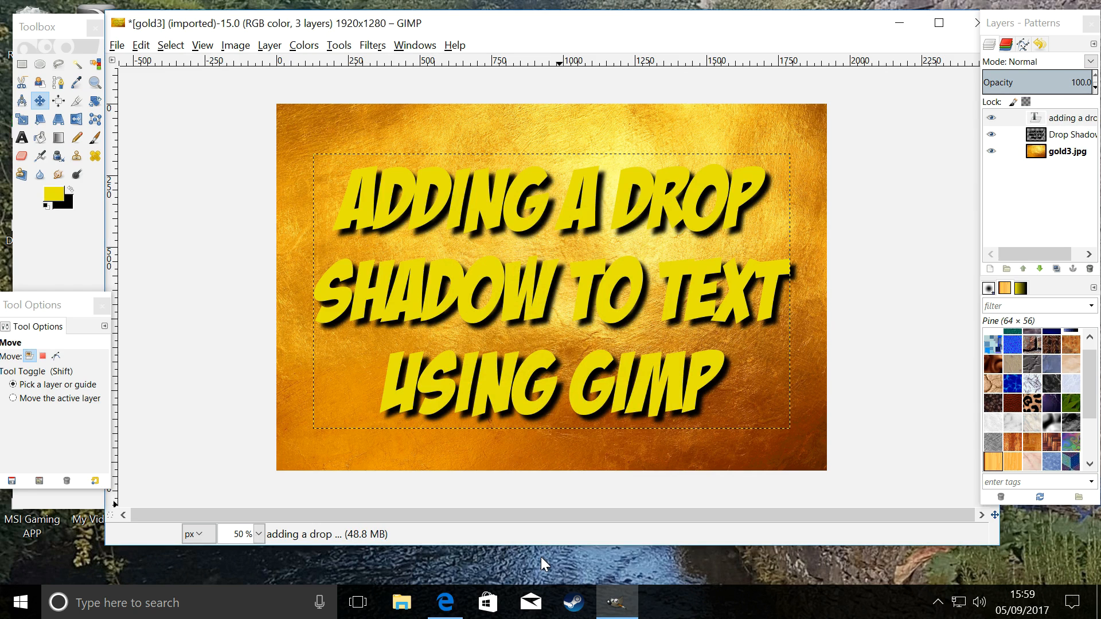
{"action": "mouse_move", "coordinate": [566, 504]}
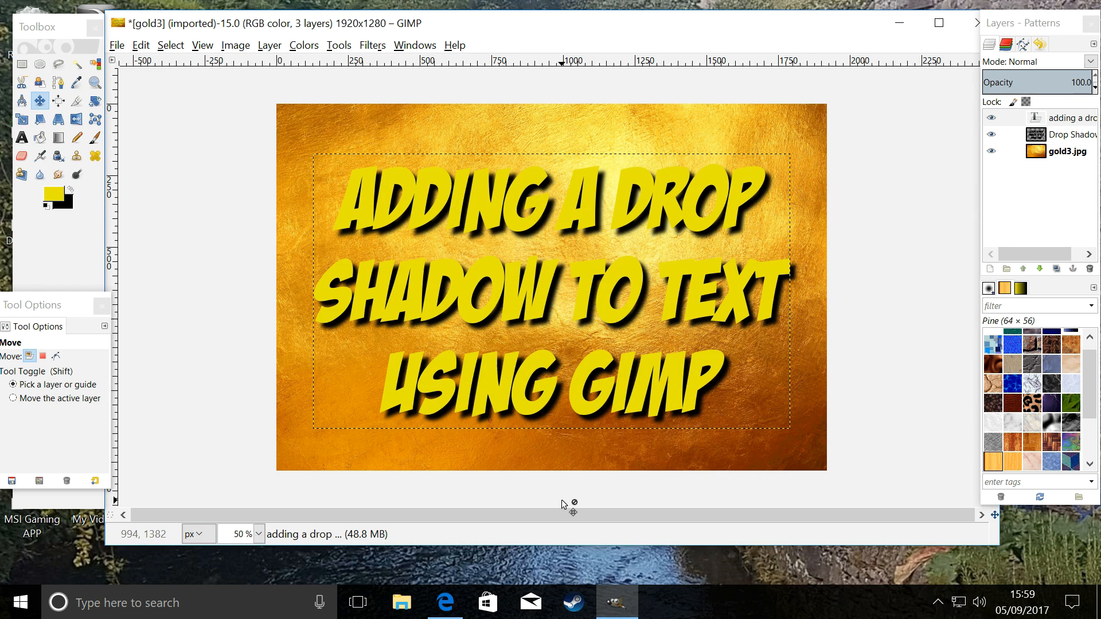